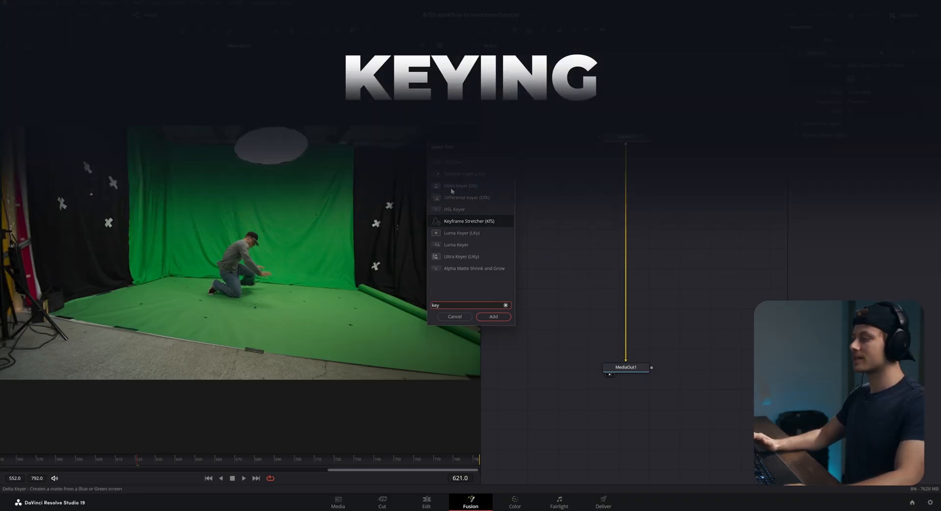
mouse_move(447, 301)
text(delta)
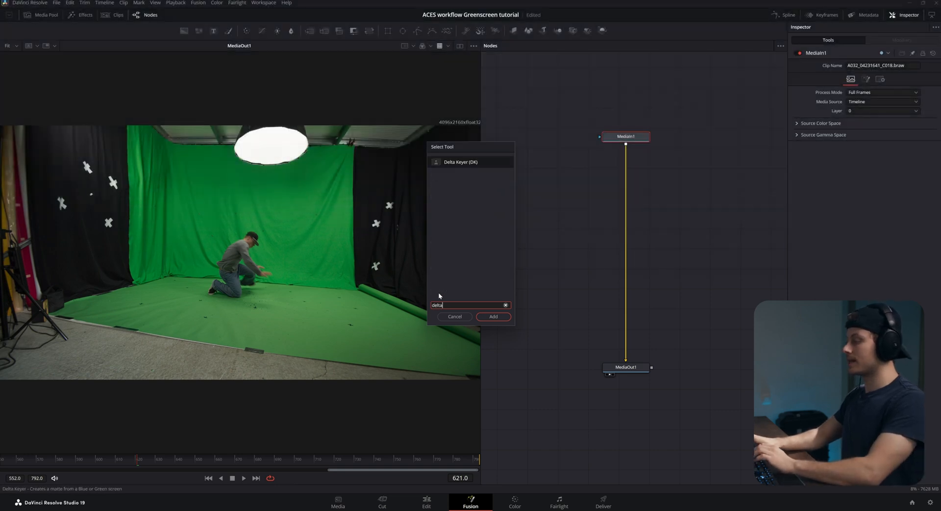
Key the clip with a Delta Keyer and wire a Polygon mask into its garbage matte input.
click(493, 316)
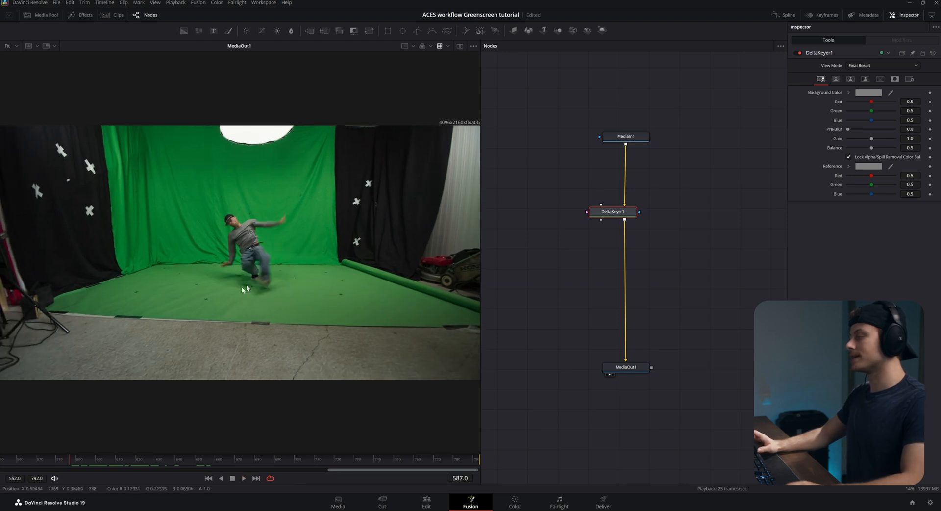
mouse_move(91, 116)
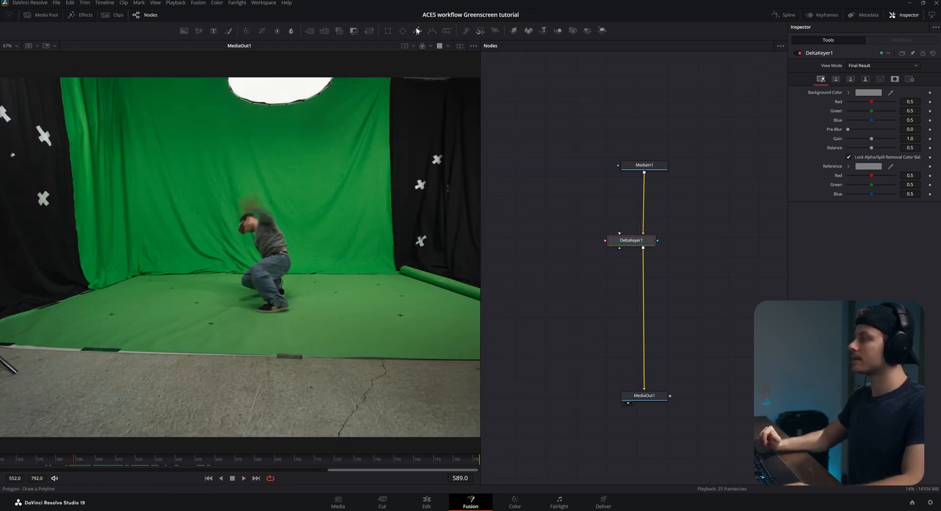
mouse_move(417, 31)
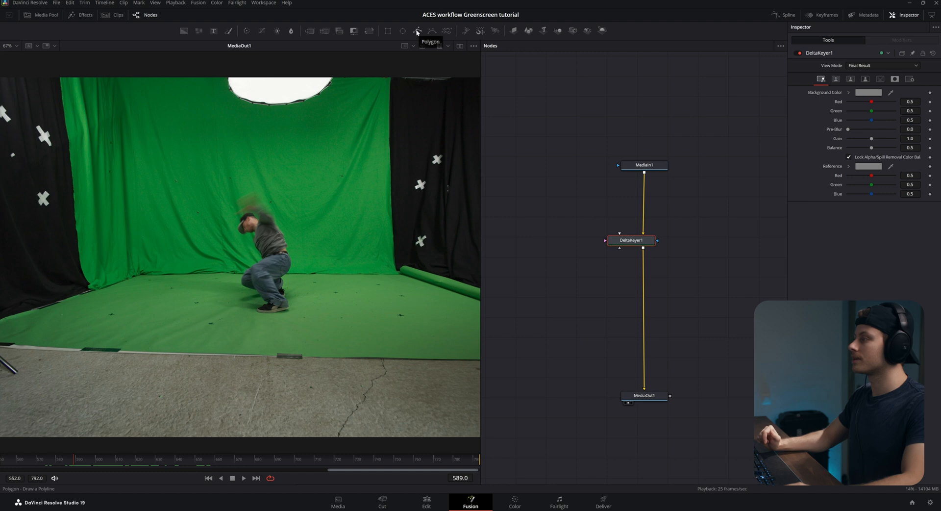
click(417, 31)
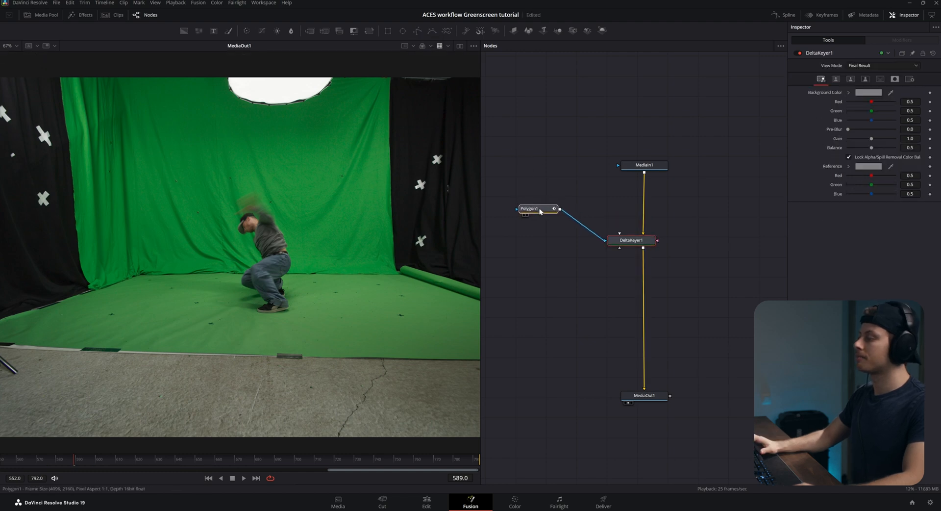
click(530, 208)
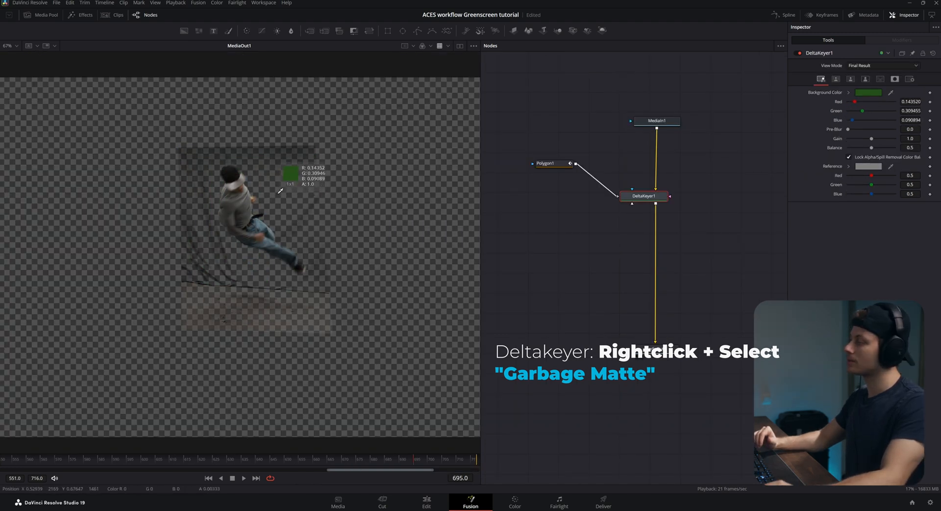
View the alpha channel and adjust DeltaKeyer1's Matte thresholds for a solid dancer and clear screen.
click(423, 46)
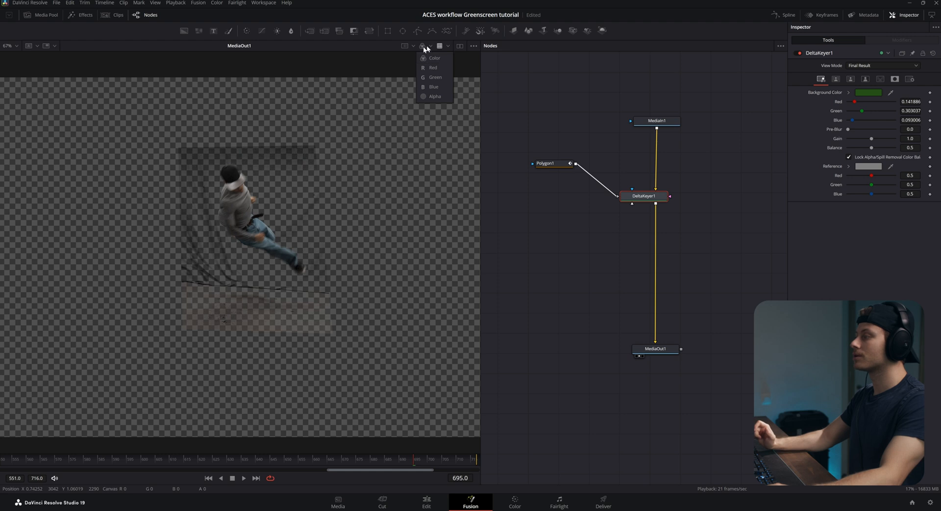
click(434, 96)
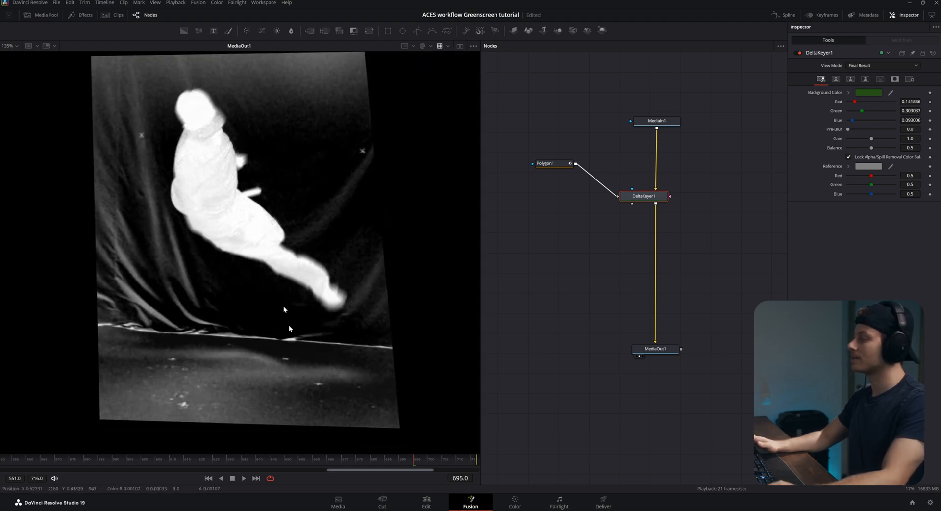
scroll(down, 3)
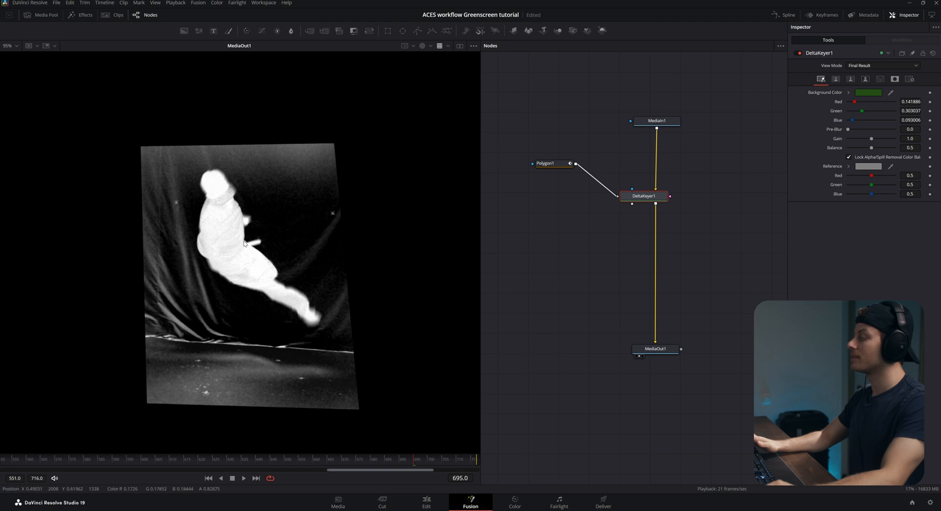
click(851, 79)
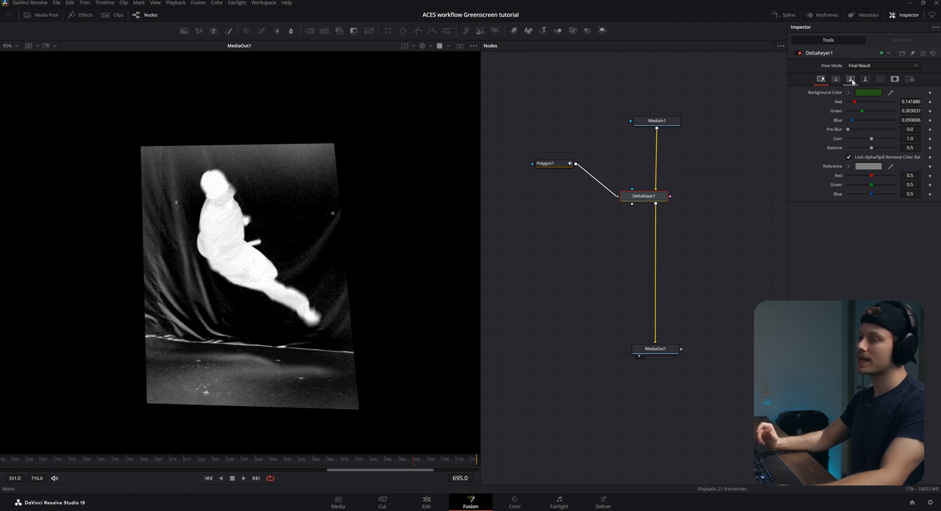
click(835, 79)
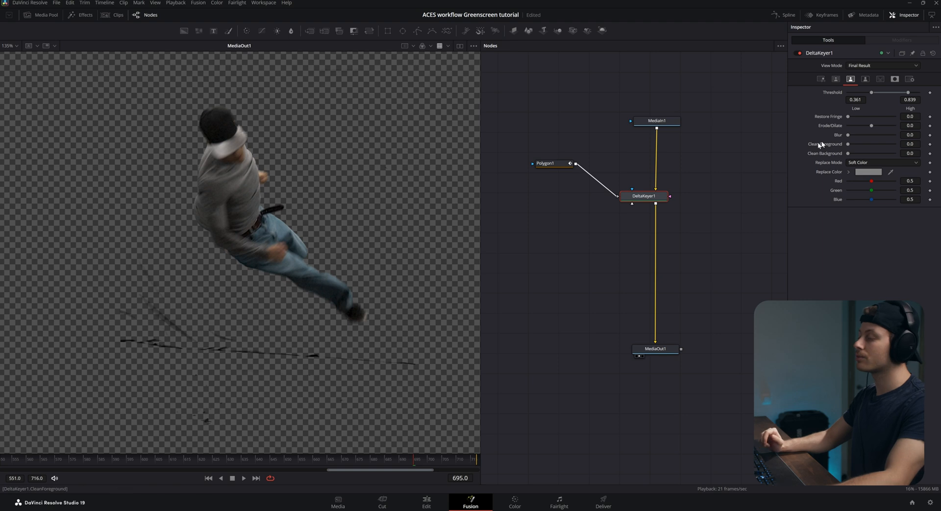
mouse_move(846, 154)
text(NOI)
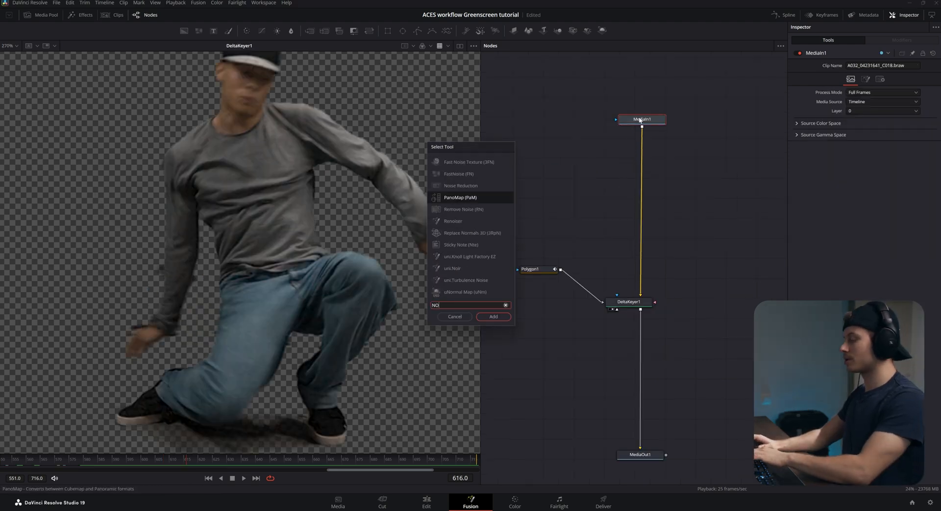
Insert Noise Reduction before DeltaKeyer1 and re-pick the keyer's Background Color from the viewer.
click(493, 317)
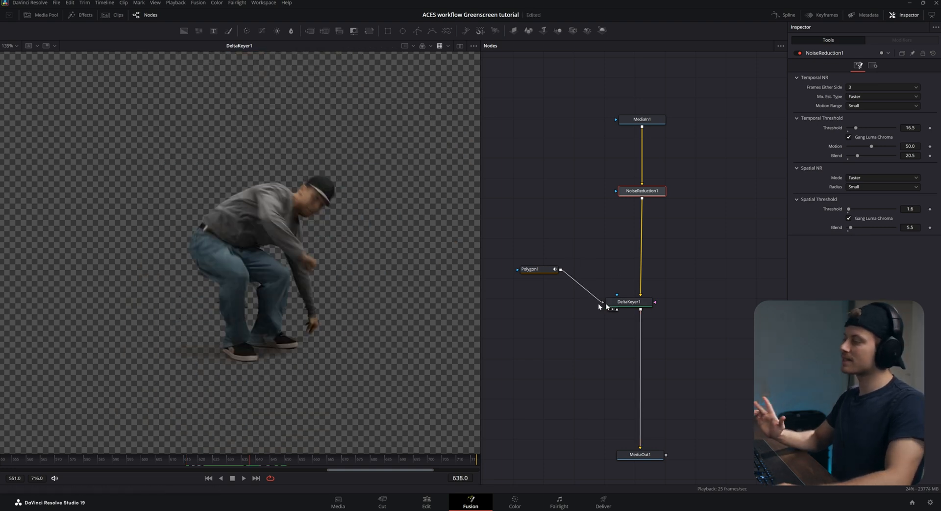
click(628, 302)
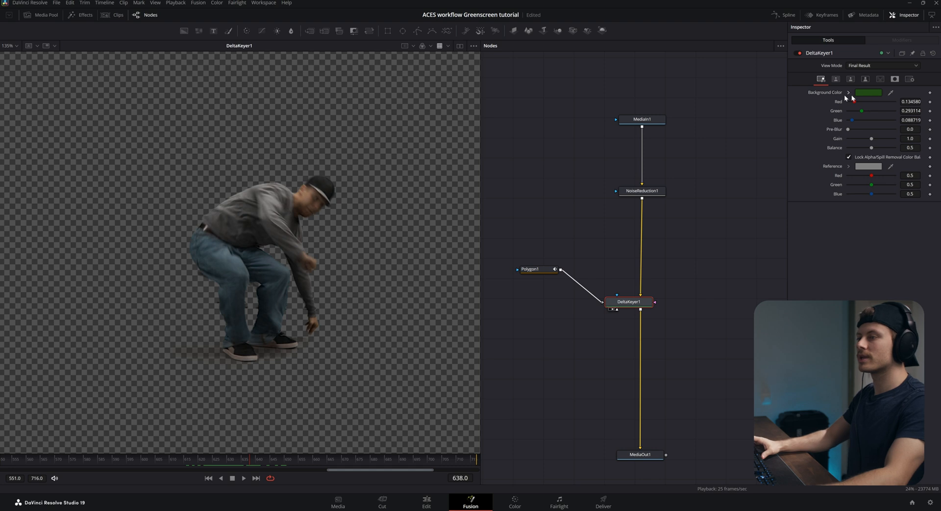
click(364, 205)
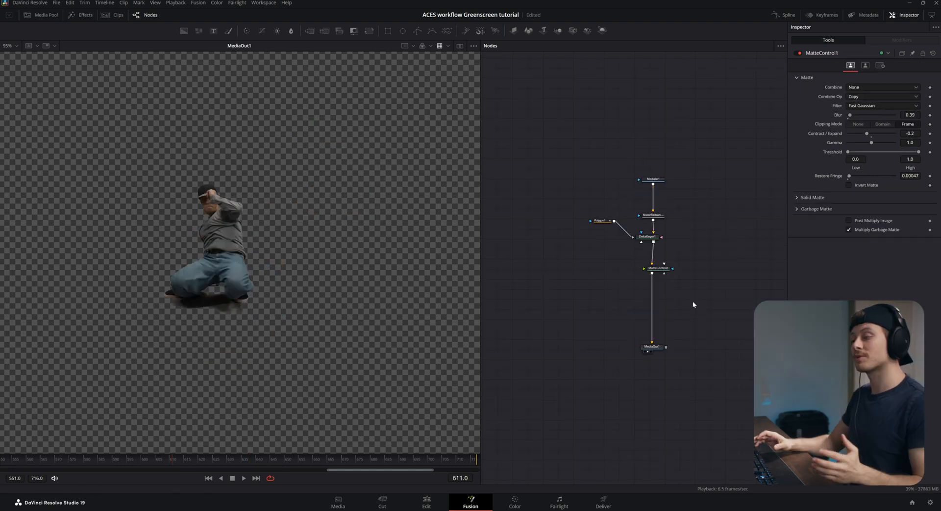
Add a Saver after MatteControl1 writing key_matte in OpenEXR format.
click(653, 267)
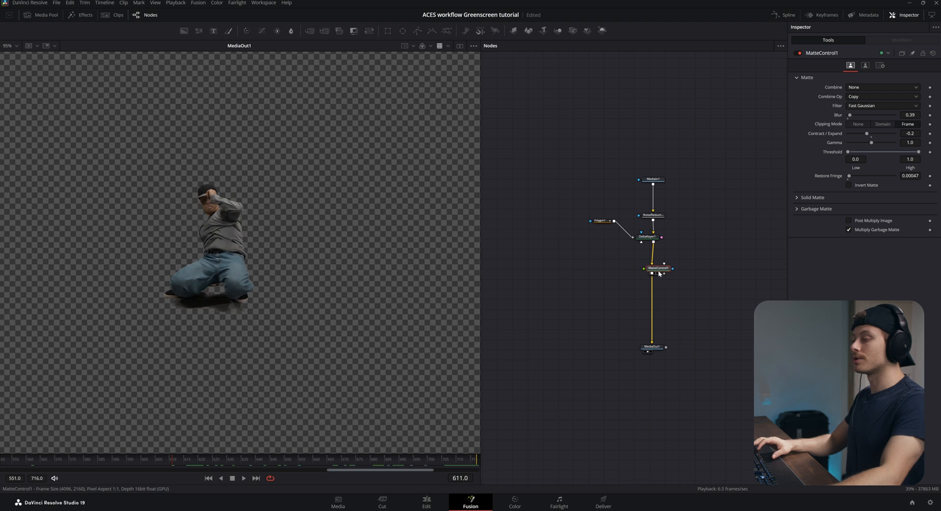
text(save)
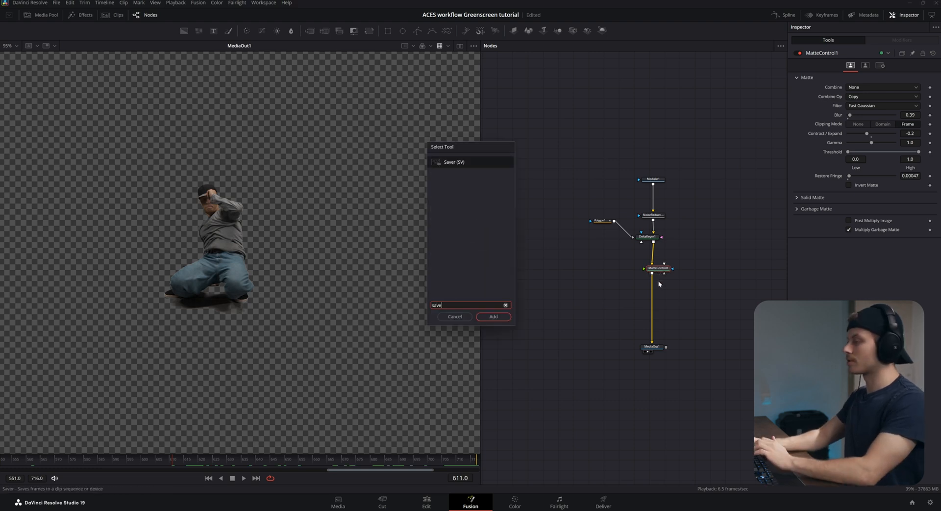
click(492, 316)
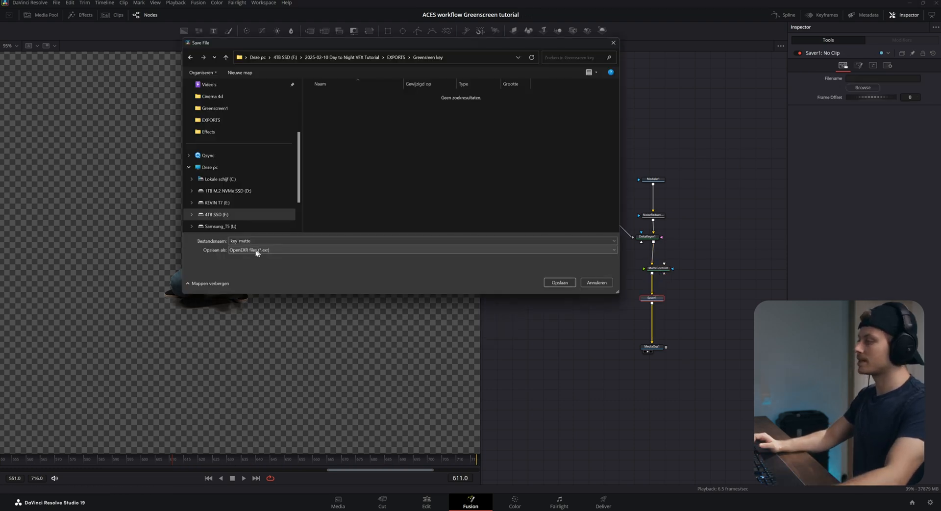
click(558, 282)
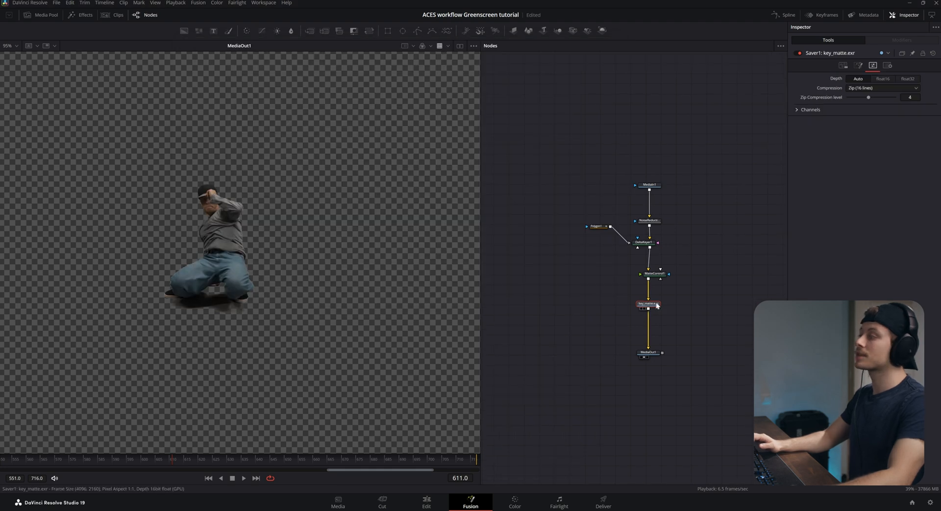
Render all savers to write the key_matte sequence to disk.
click(198, 3)
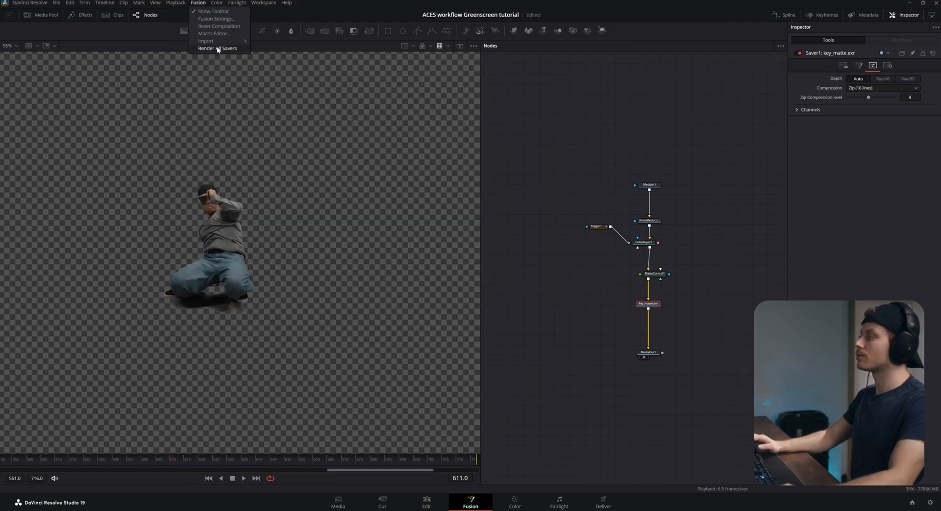
click(217, 48)
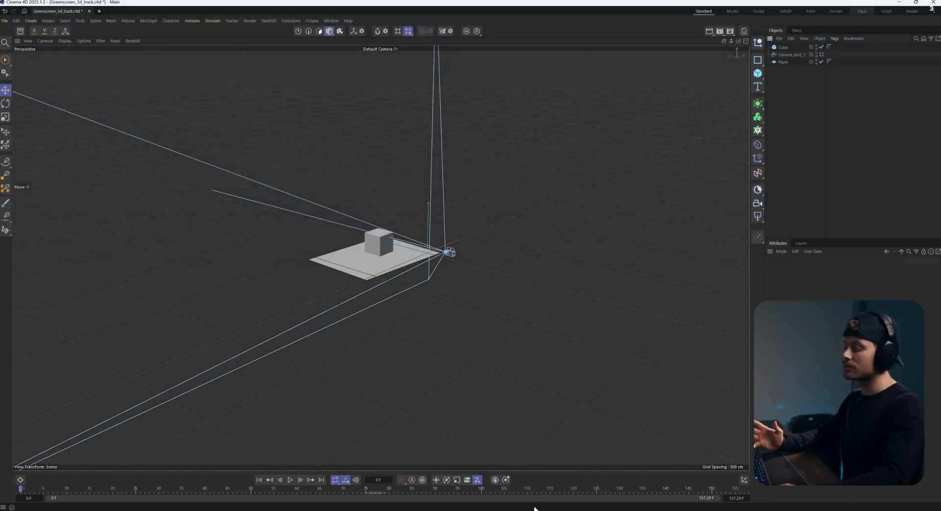
mouse_move(533, 508)
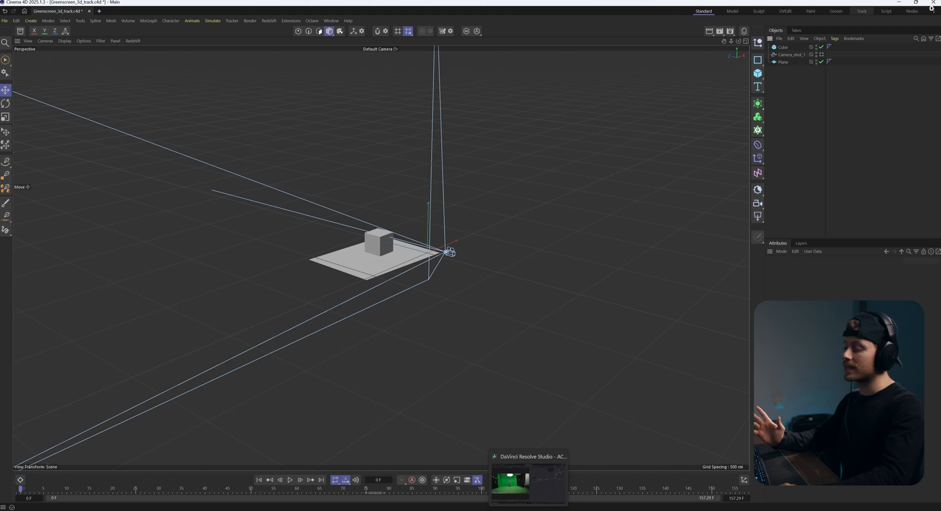
Switch from Cinema 4D back to the DaVinci Resolve Fusion composition via the taskbar.
click(528, 480)
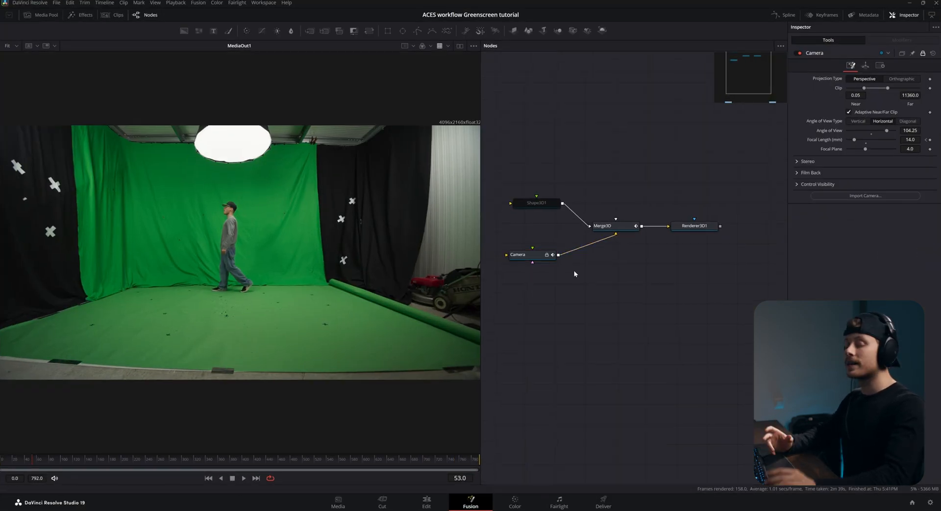
mouse_move(571, 262)
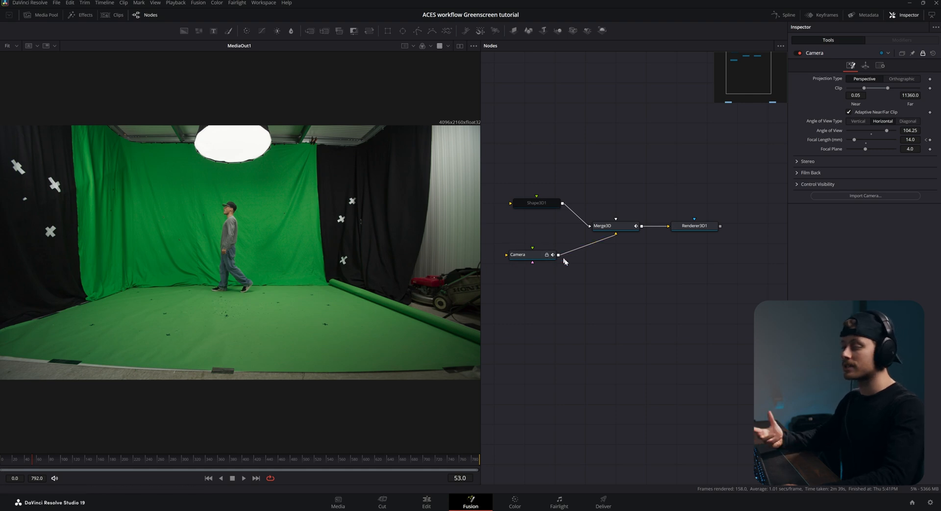
mouse_move(588, 301)
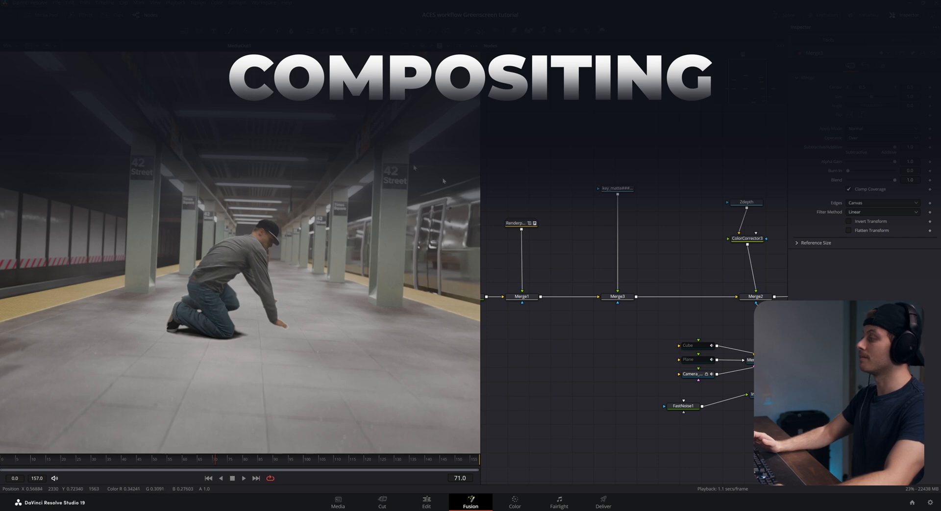
Add a Color Corrector after the key_matte loader, raise Gain and Gamma, and check the result in full colour.
text(color)
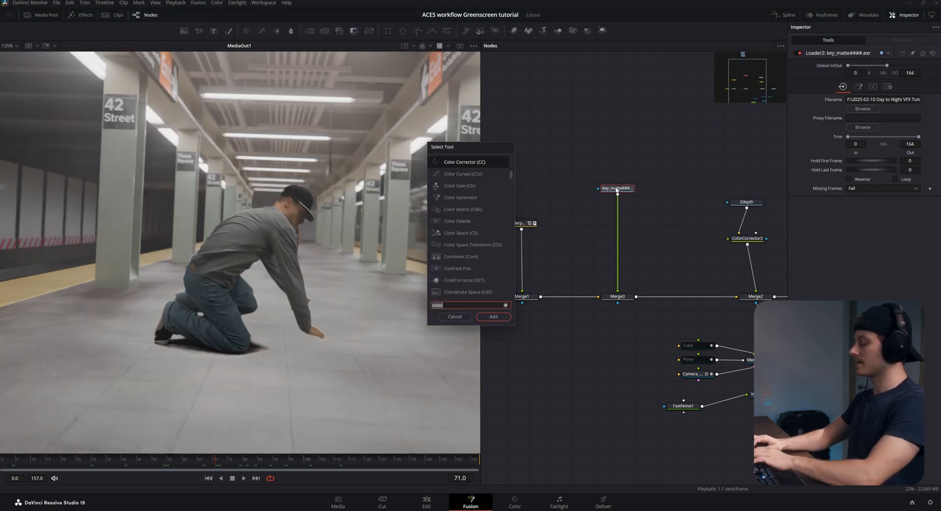
click(493, 317)
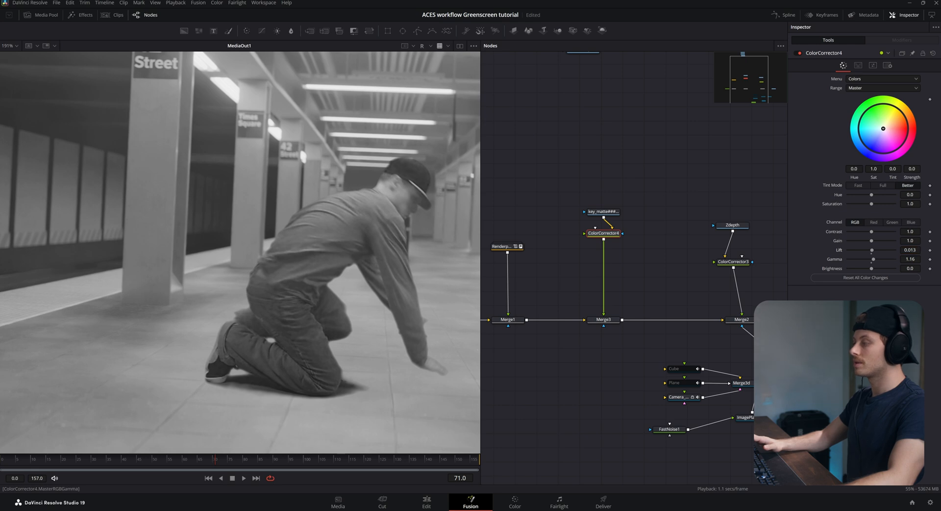
click(421, 46)
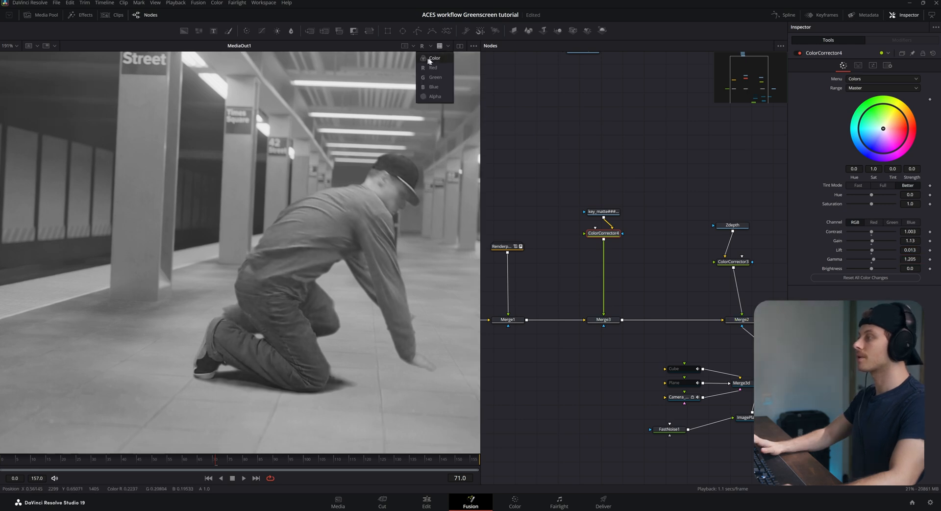
click(433, 58)
text(matte)
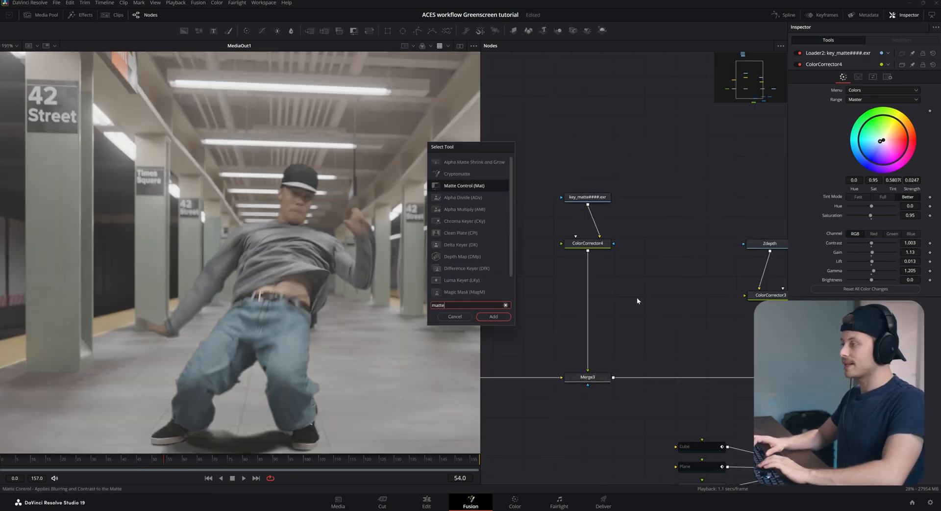
Add a Matte Control and a Blur on the dancer's key and inspect both nodes' settings.
click(493, 316)
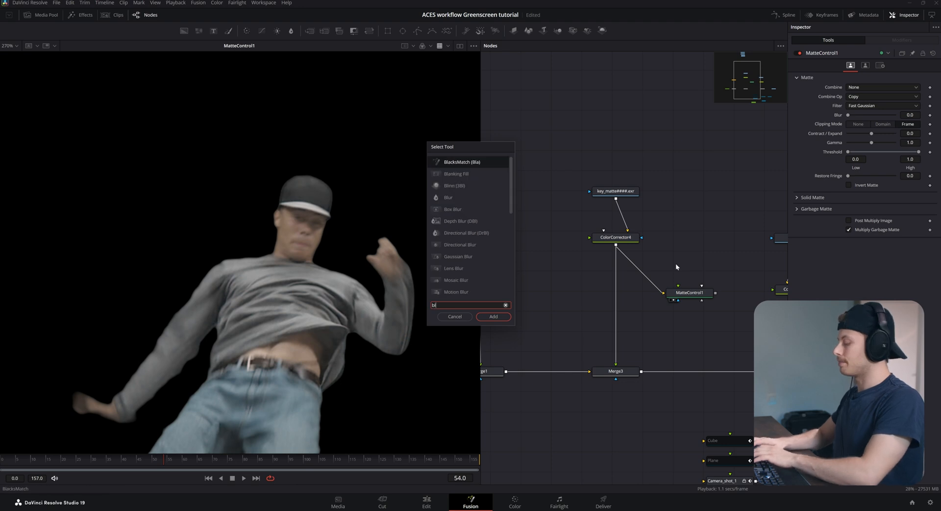
click(491, 316)
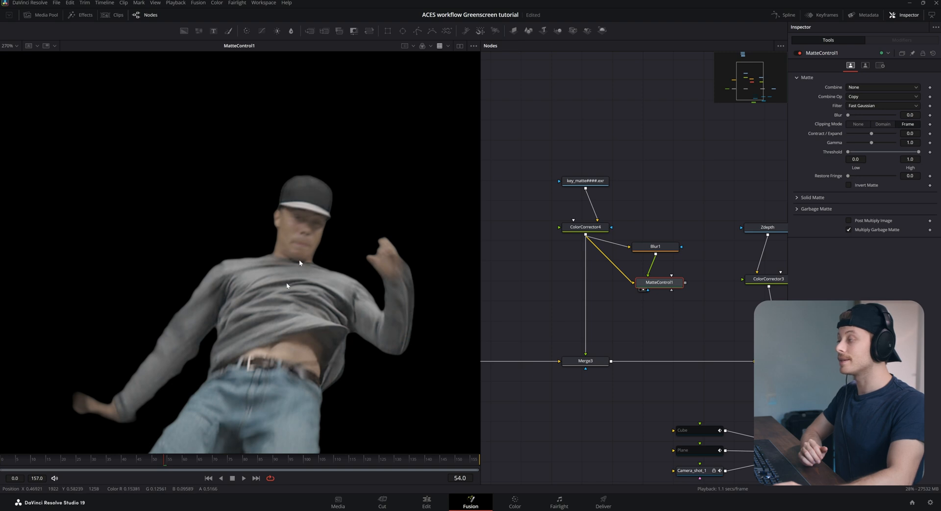
click(659, 248)
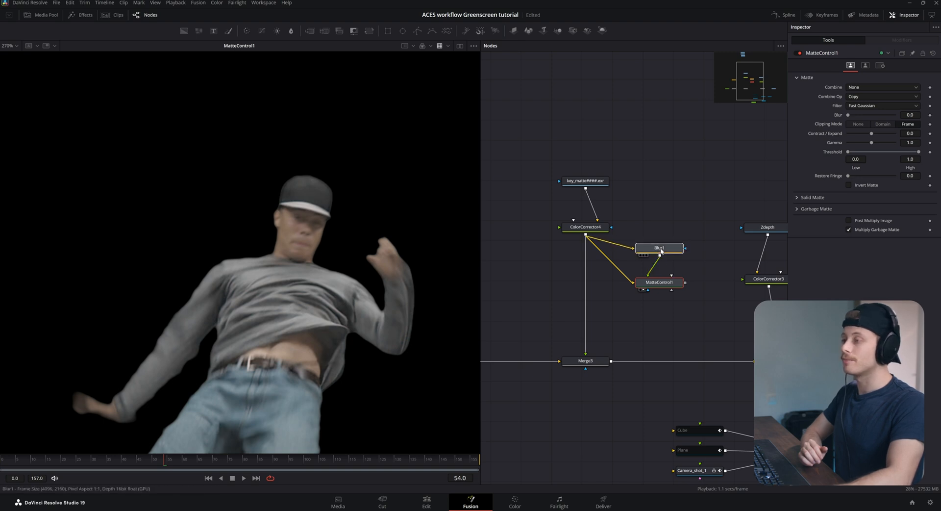
click(659, 247)
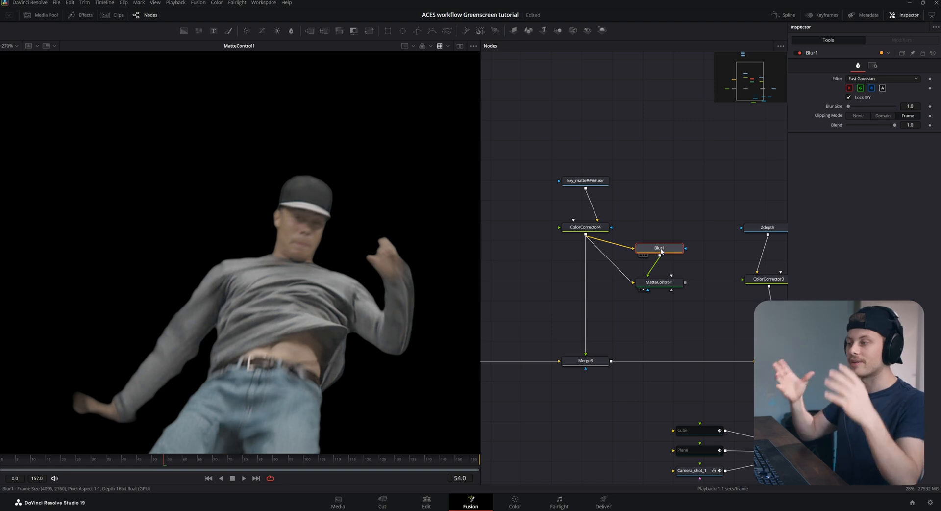
click(660, 282)
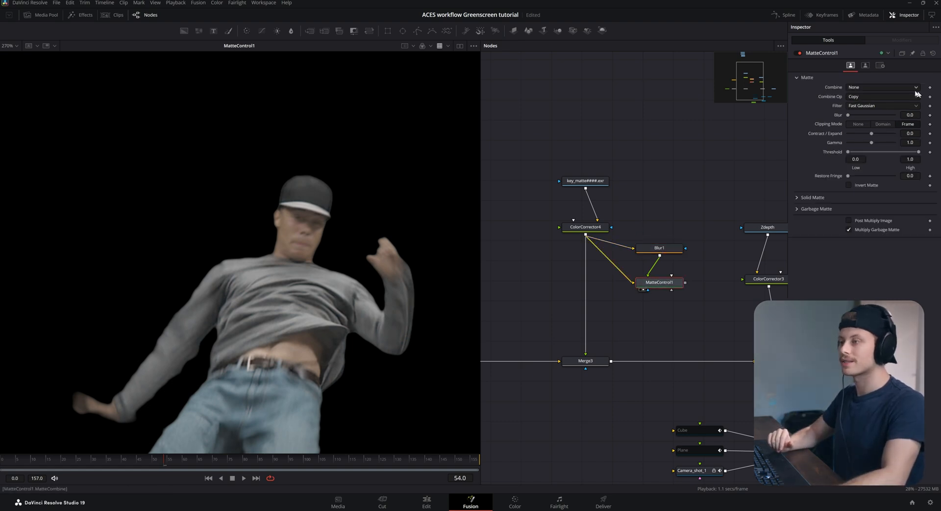
Set MatteControl1 to Combine Alpha with the Subtract operation to form an edge matte.
click(882, 87)
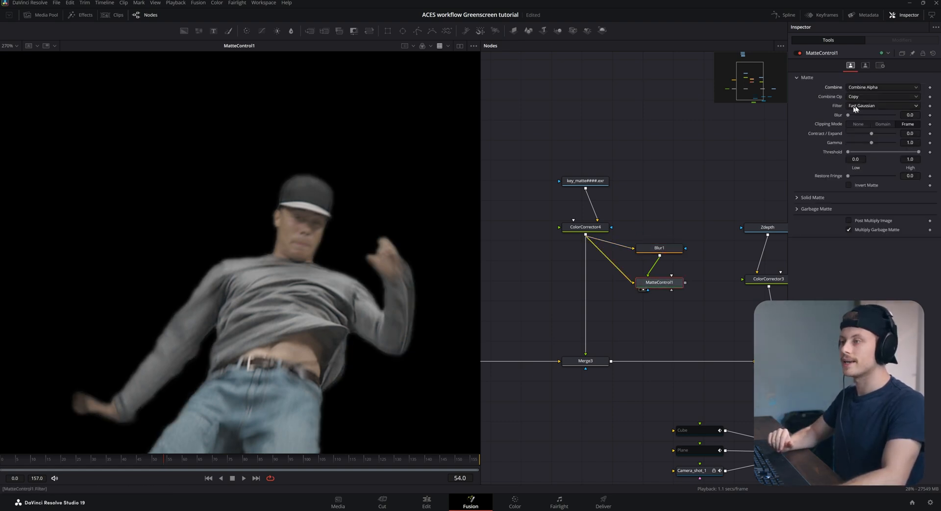
click(912, 97)
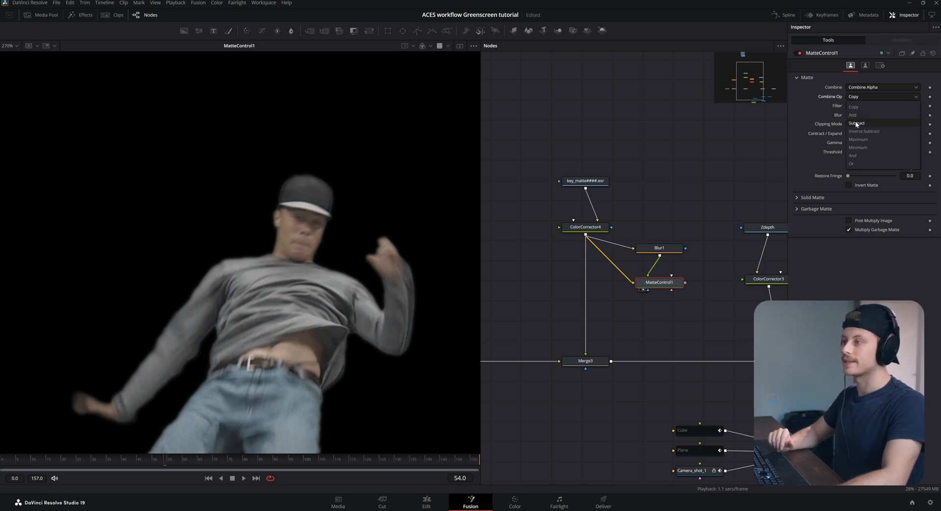
click(855, 123)
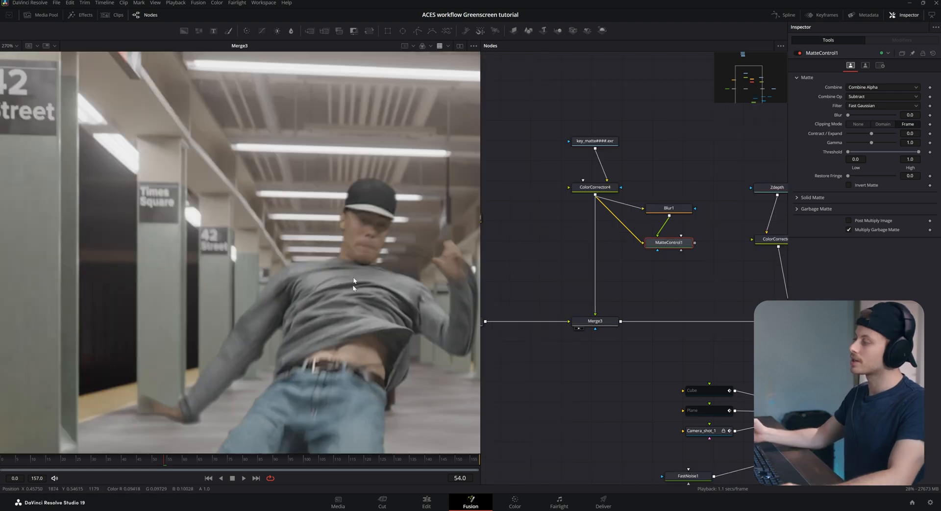
mouse_move(202, 365)
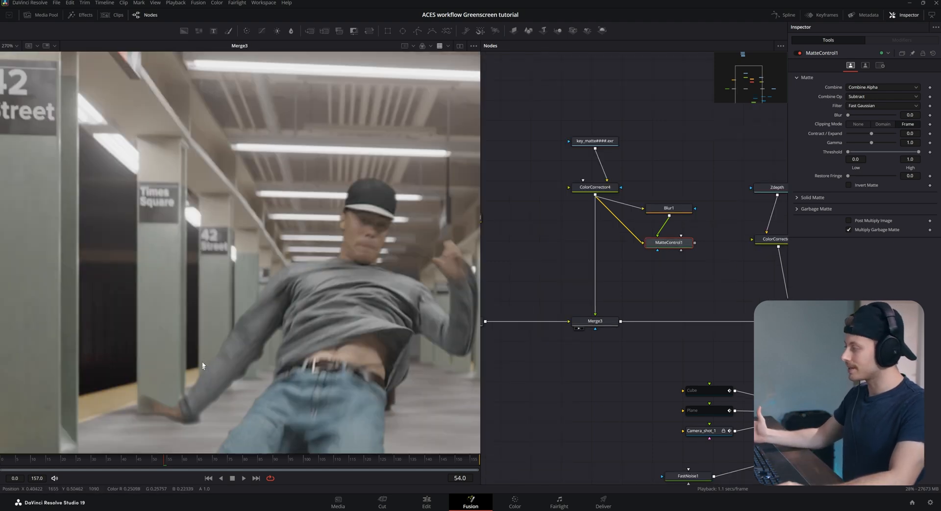
mouse_move(509, 256)
text(merhe)
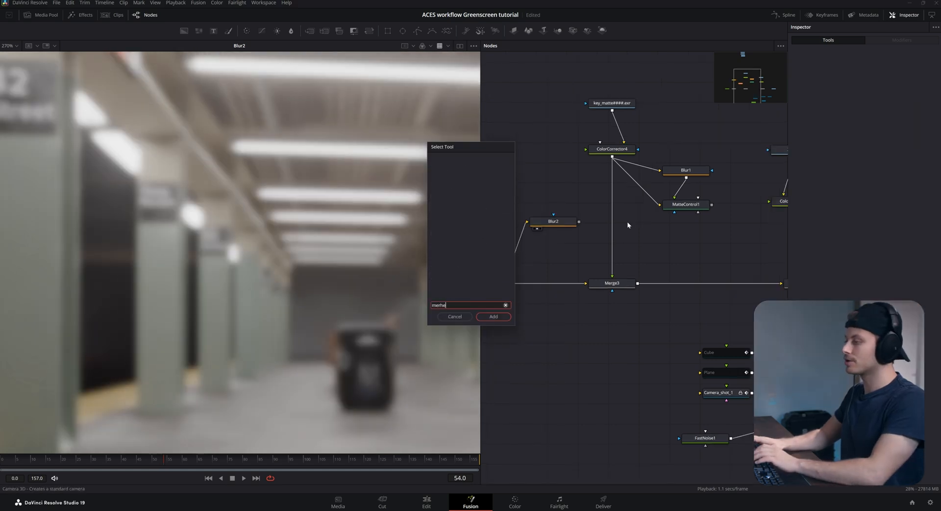
Add Merge4 fed by the blurred background with MatteControl1's edge matte as its mask.
click(492, 316)
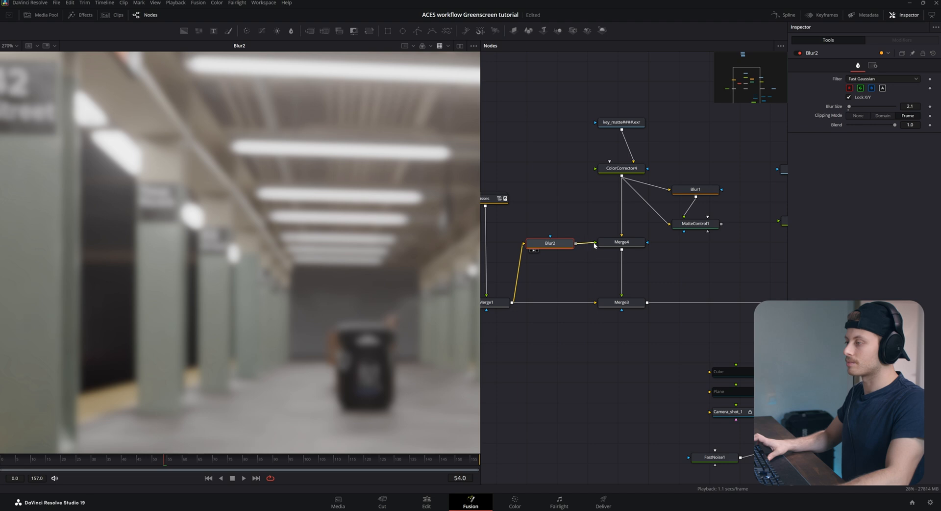
click(622, 243)
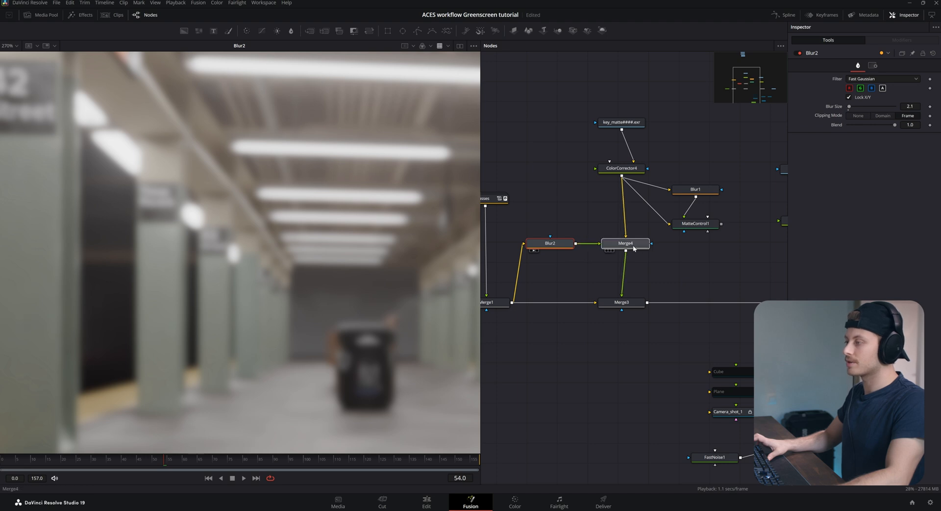
click(624, 243)
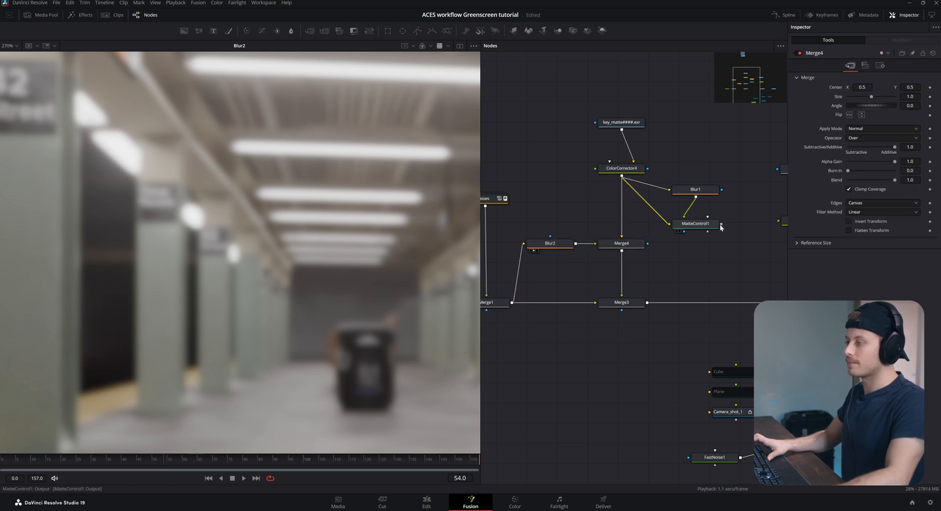
click(621, 243)
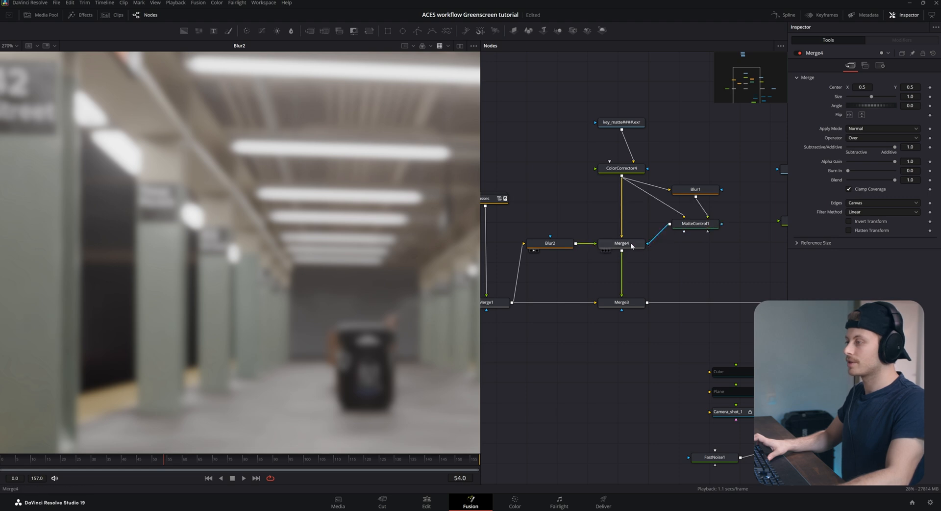
Compare the edge matte and merge result in the viewer and raise Blur1 size to 3.9.
click(549, 244)
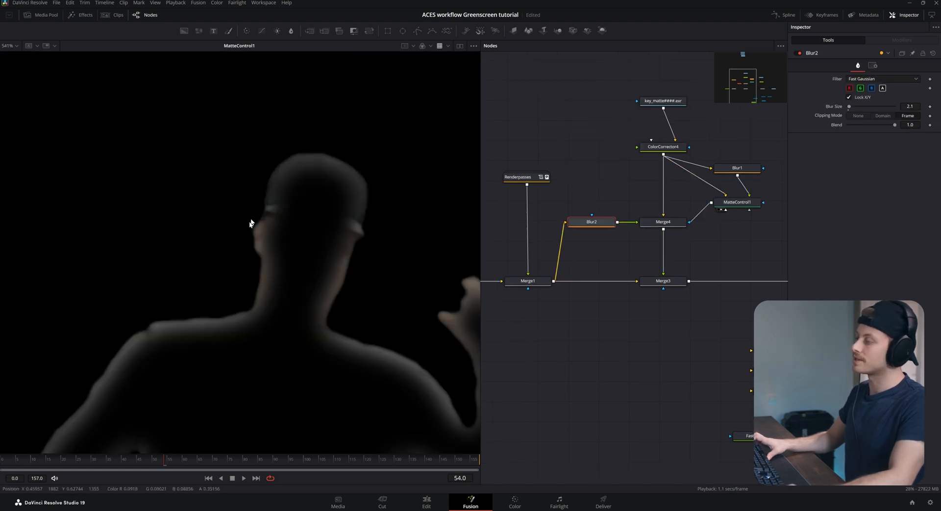
click(662, 221)
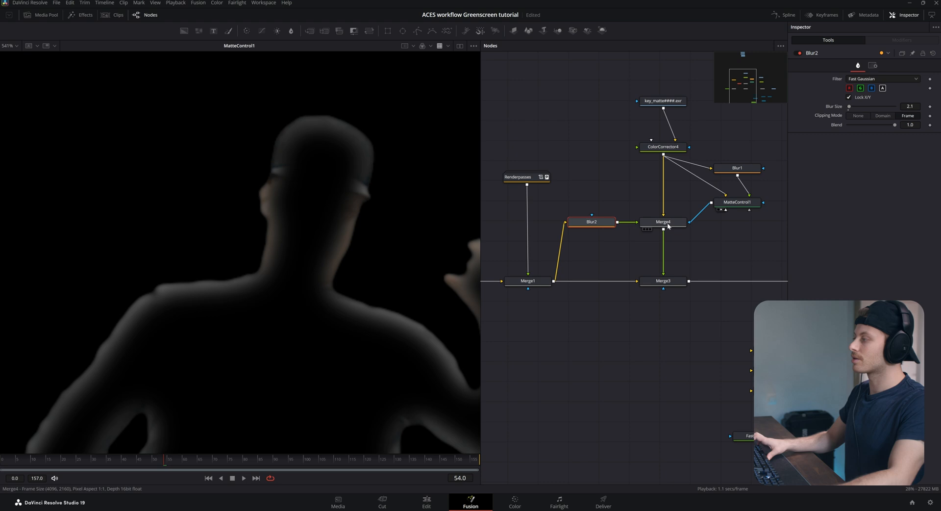
click(663, 221)
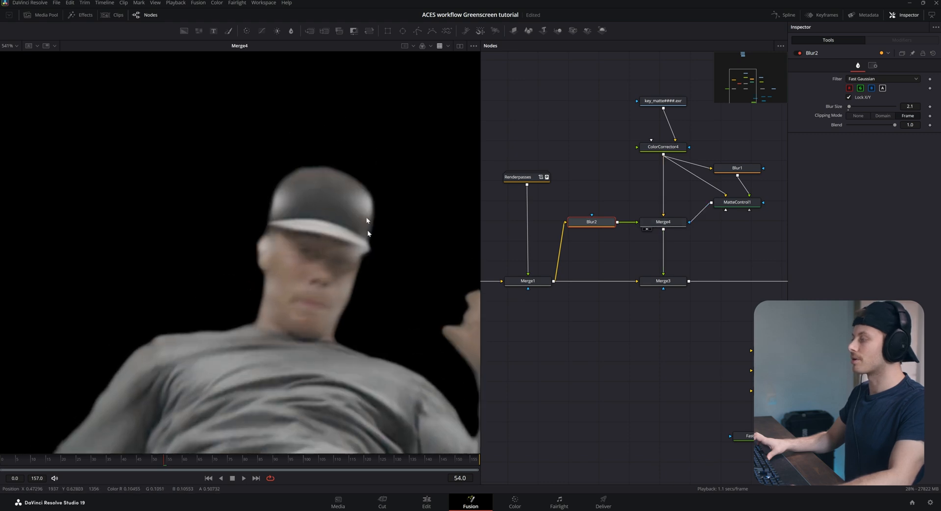
click(737, 167)
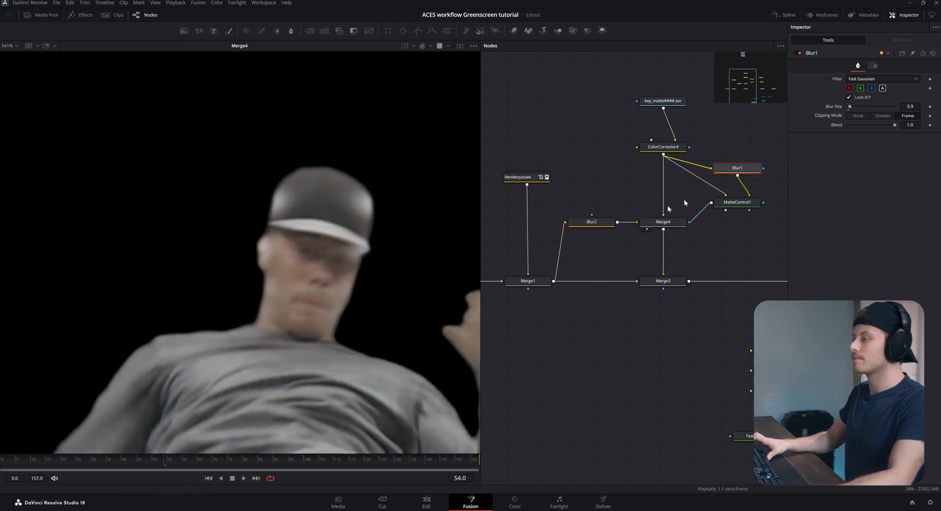
Add a Bitmap node from ColorCorrector4 driven by Luminance with Low at 0.233.
click(737, 202)
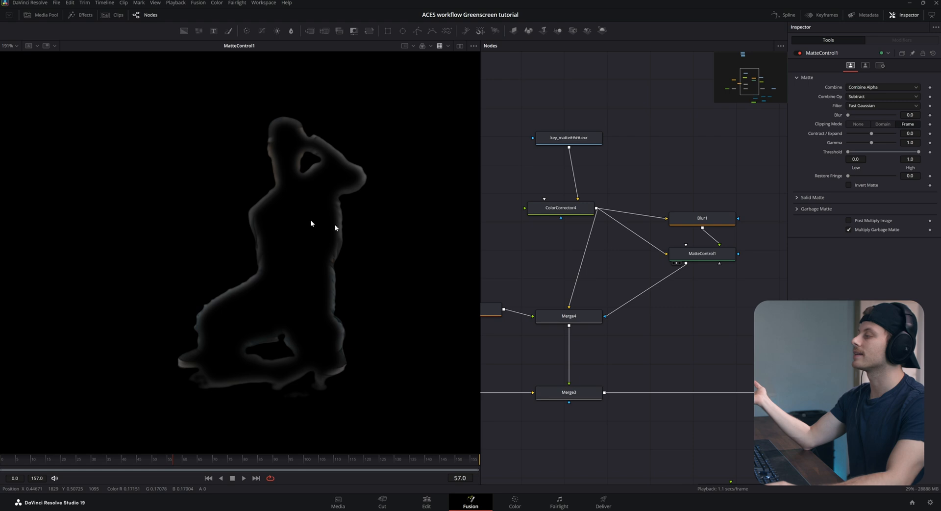
mouse_move(614, 276)
text(bit)
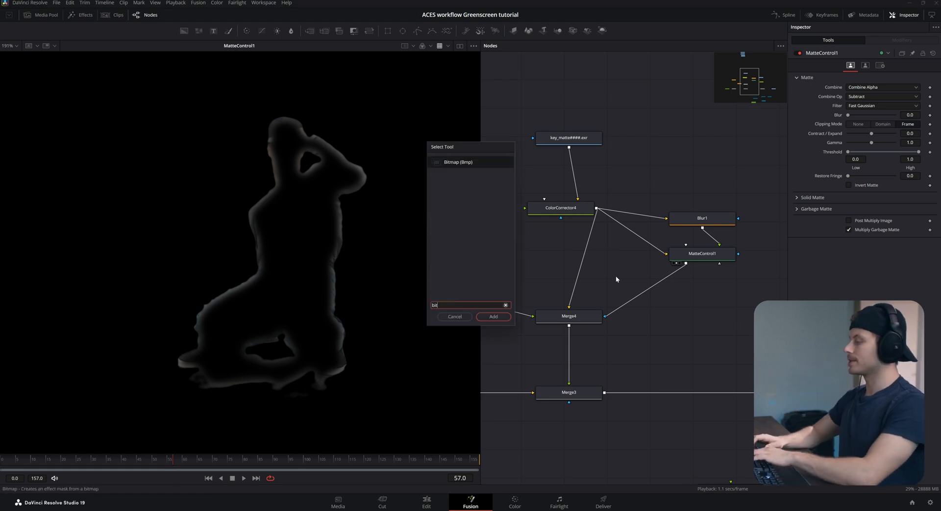
click(493, 316)
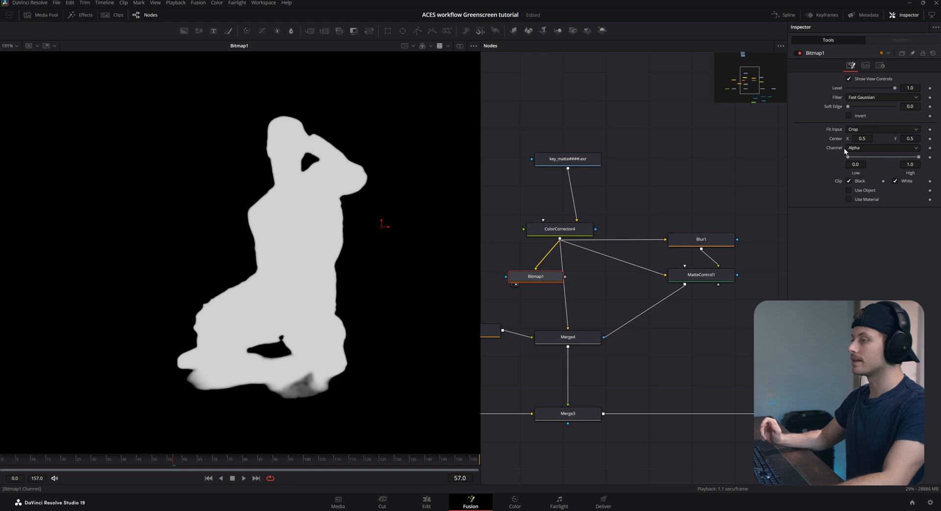
click(882, 148)
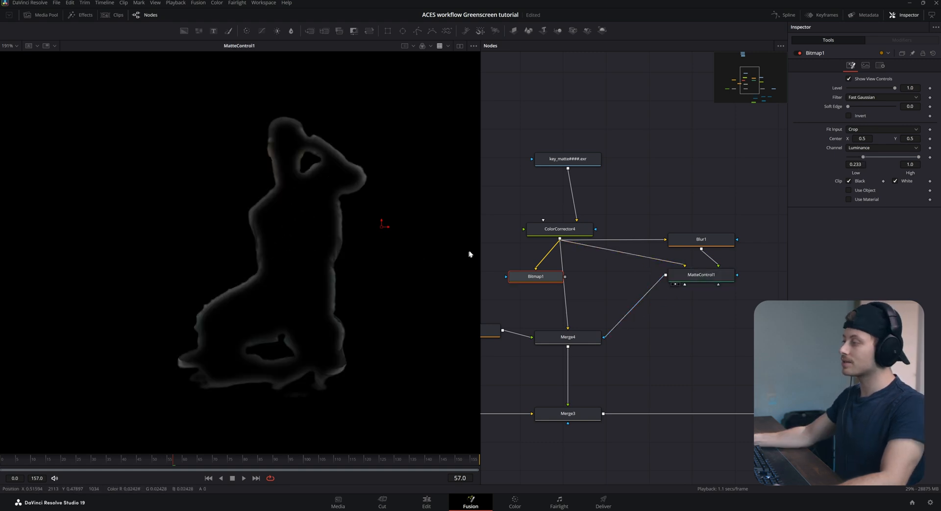
Add Merge5 with Operator set to Mask, combining MatteControl1 and Bitmap1.
text(me)
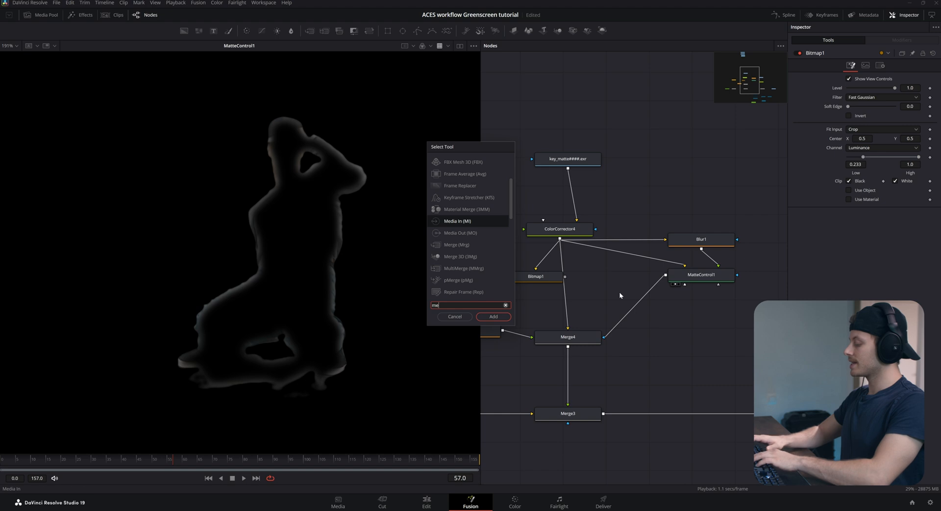
click(492, 317)
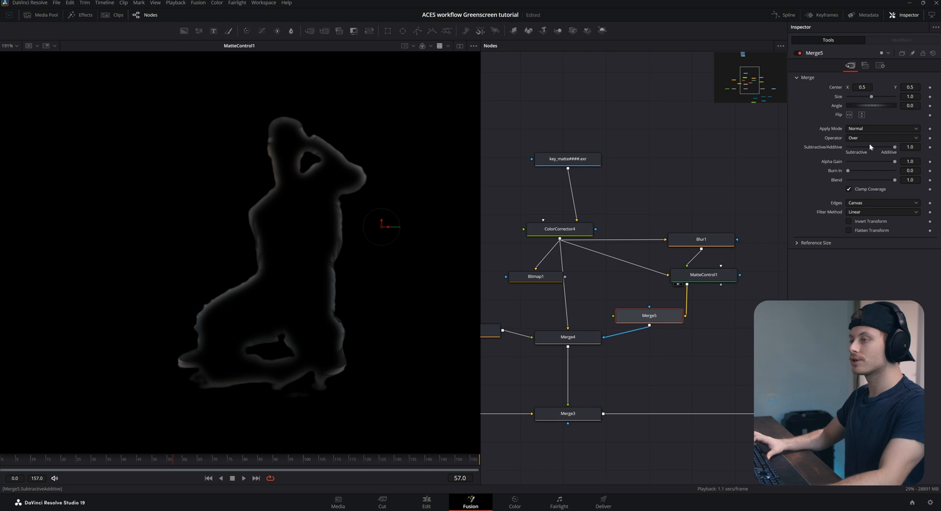
click(881, 137)
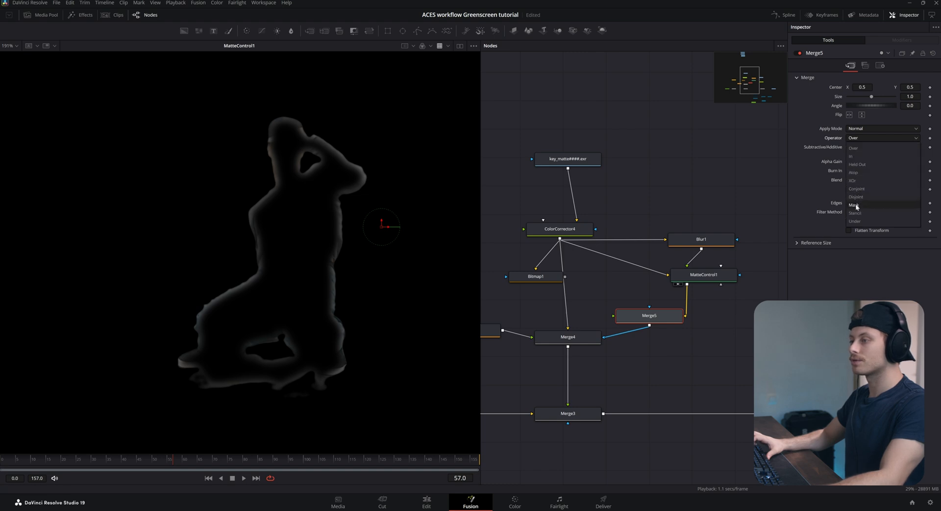
click(852, 205)
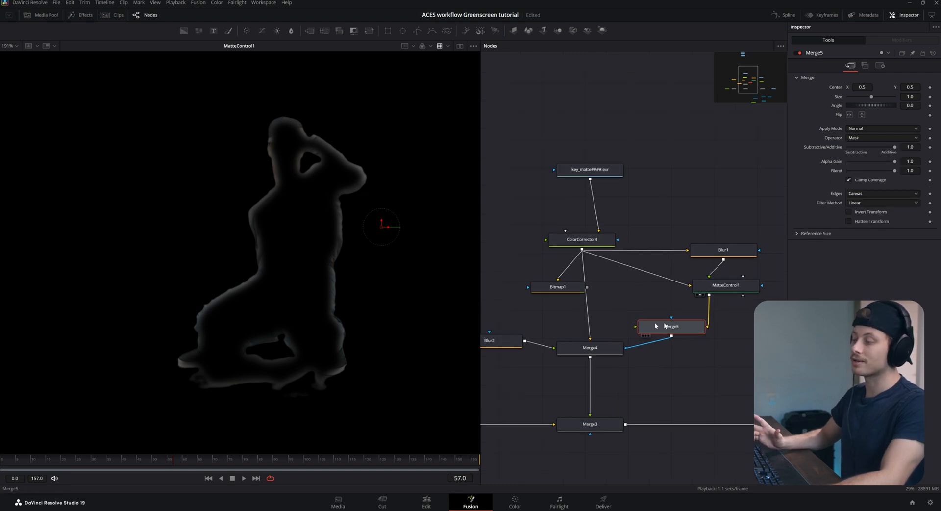
click(557, 291)
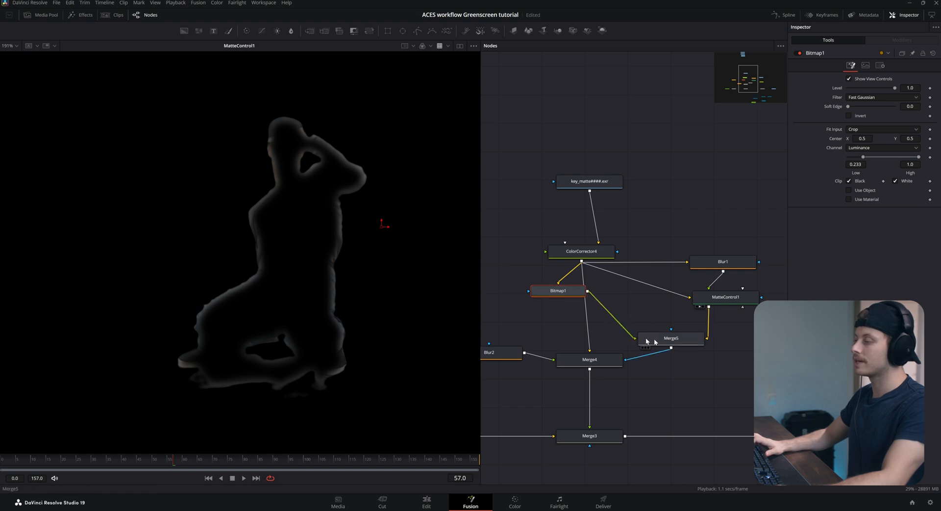
View the masked result and lower Bitmap1's High threshold so only bright rims remain.
click(671, 336)
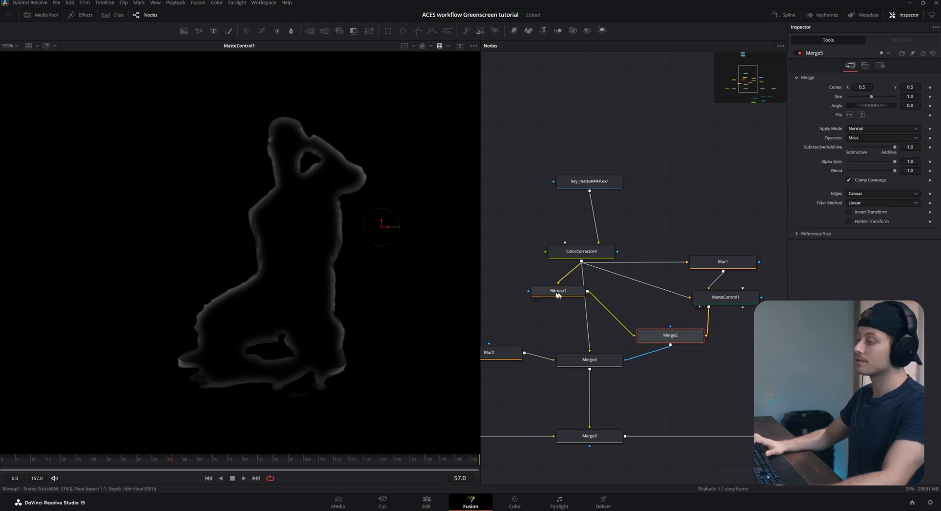
click(669, 335)
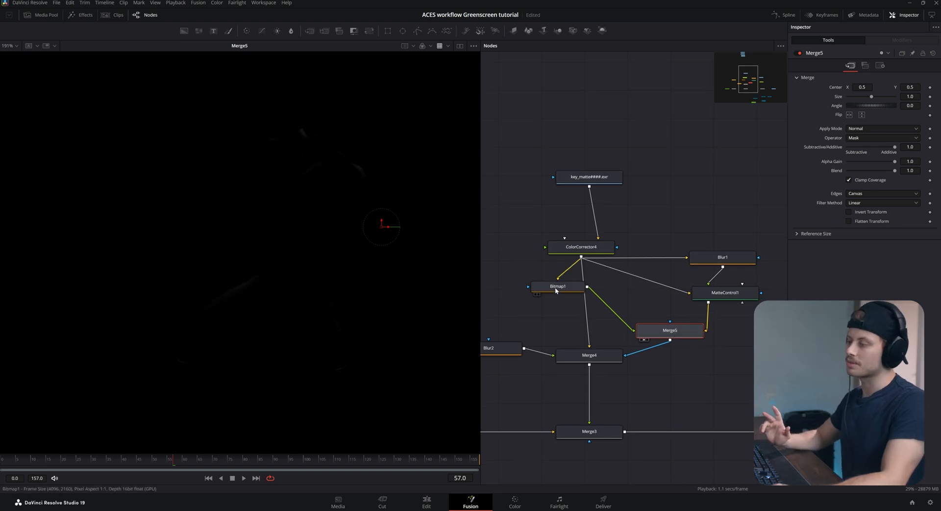
click(557, 286)
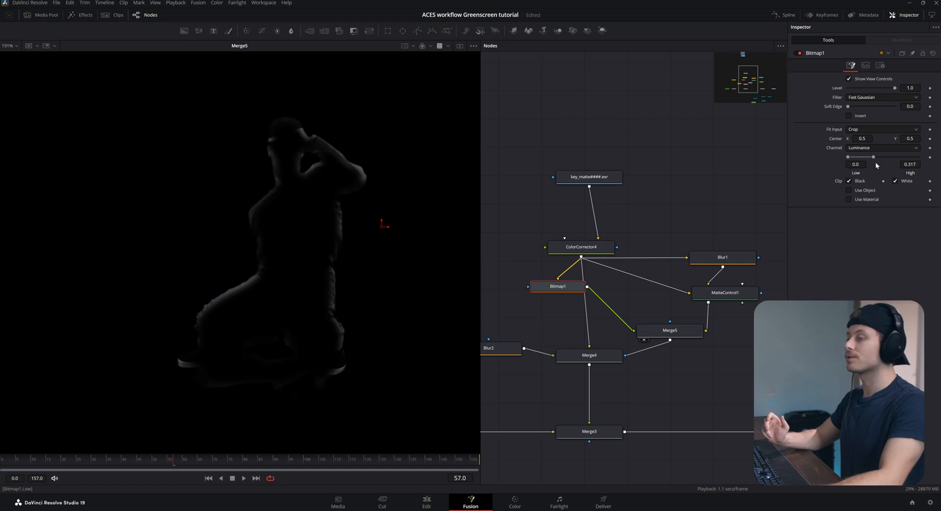
drag(873, 157, 877, 157)
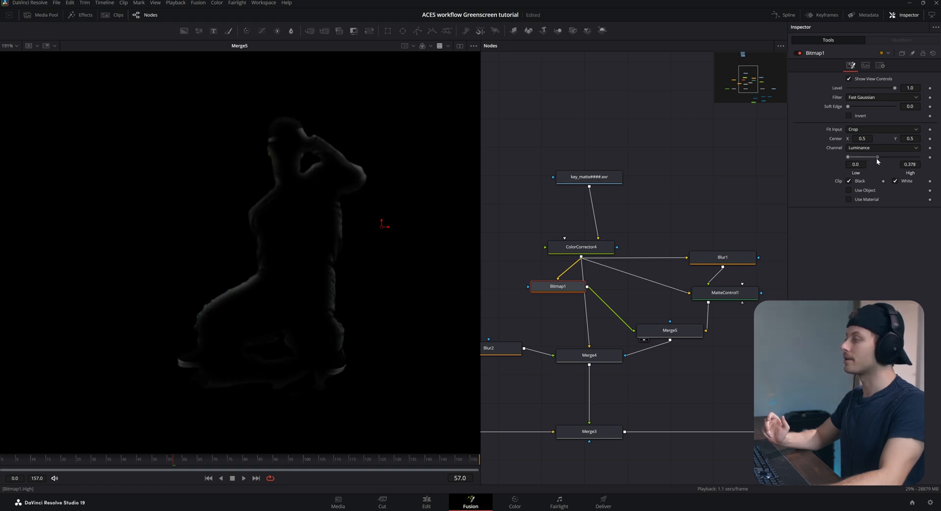